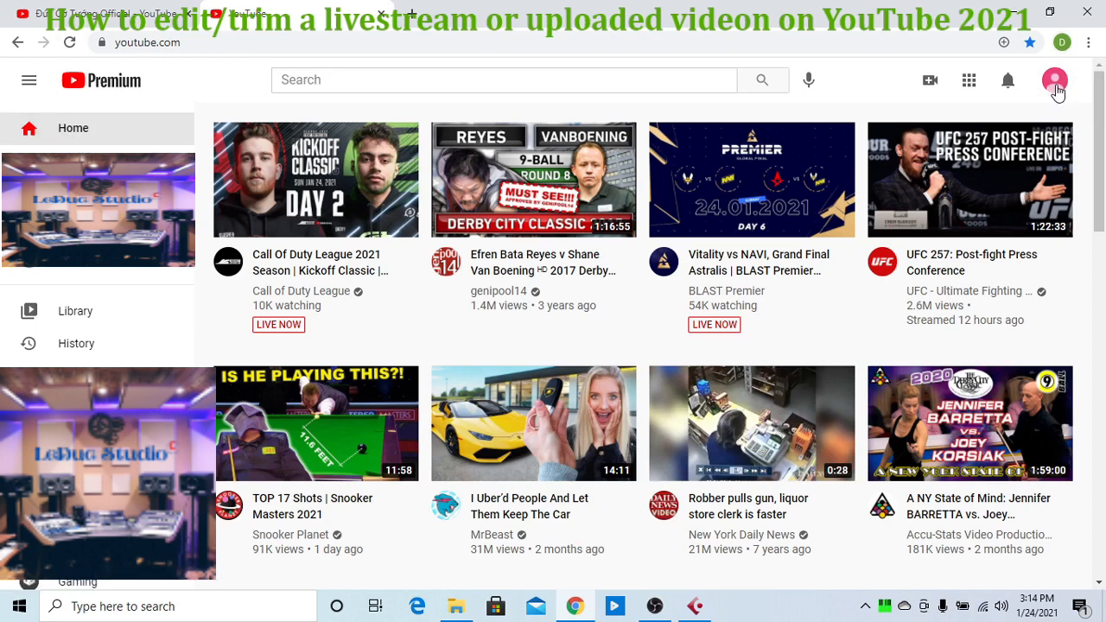
Step: Open YouTube Studio from the profile avatar's account menu
{"action": "left_click", "coordinate": [1051, 79]}
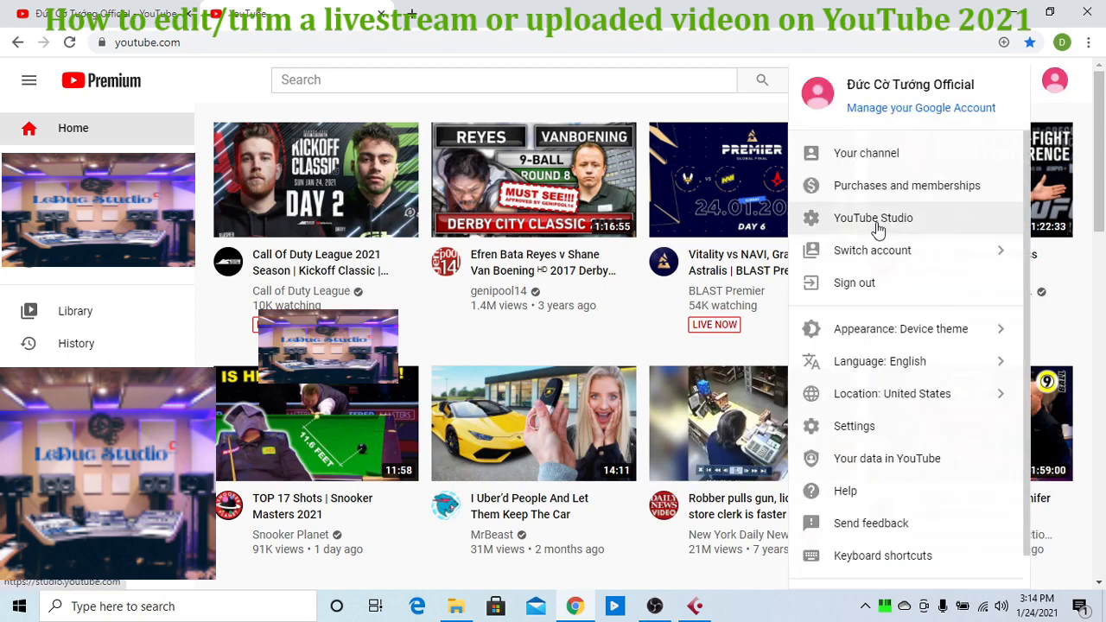
{"action": "left_click", "coordinate": [872, 218]}
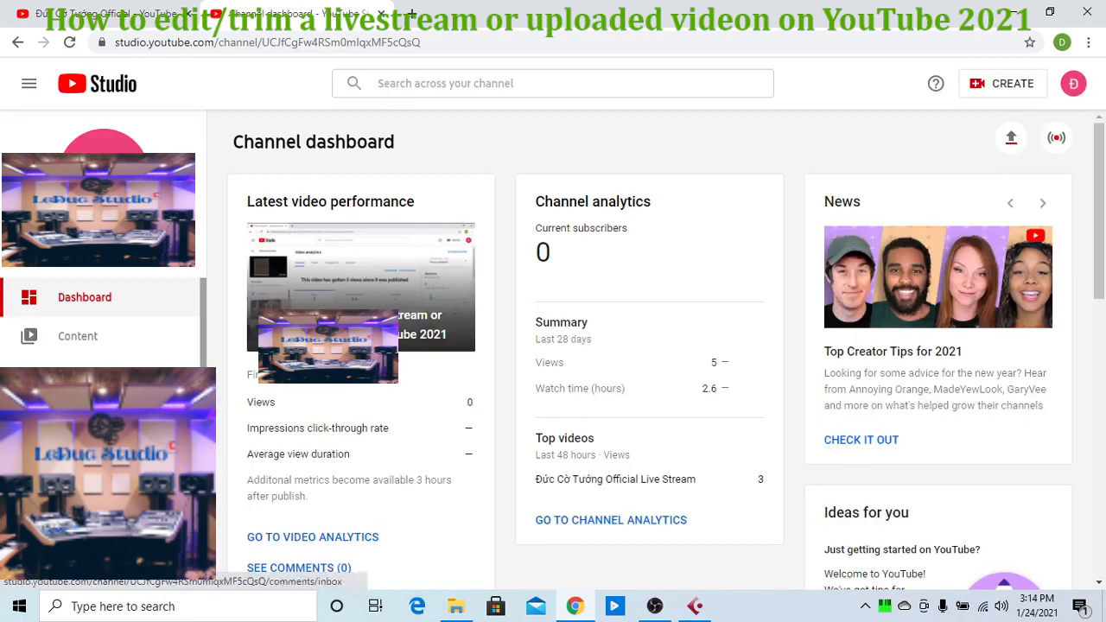
{"action": "mouse_move", "coordinate": [73, 347]}
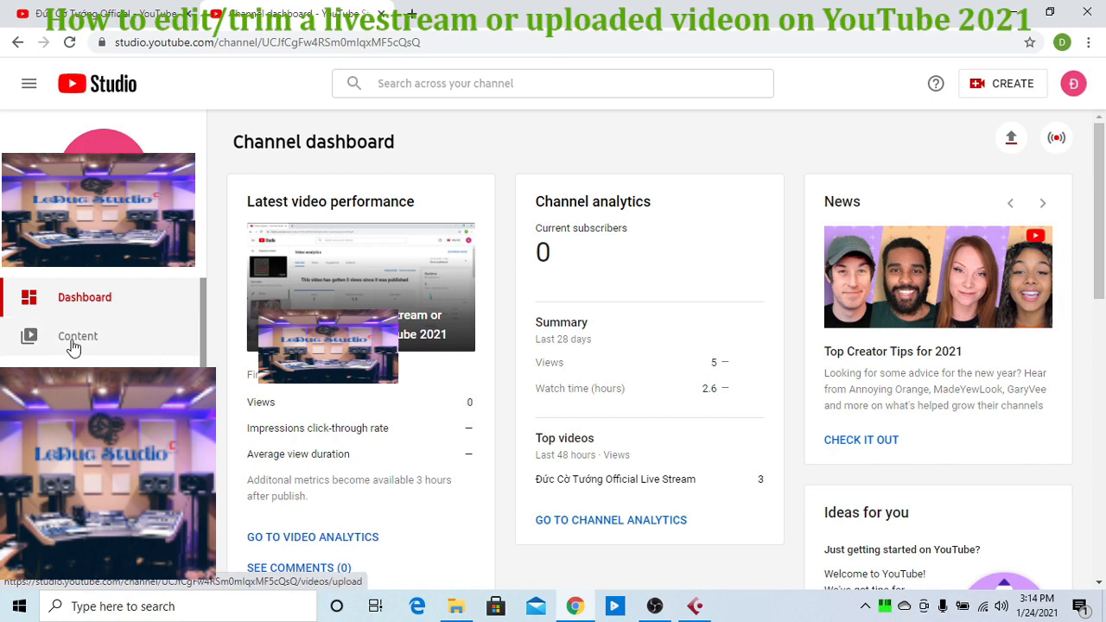
Step: Show the channel Content list, glance at Live, then return to Uploads
{"action": "left_click", "coordinate": [78, 336]}
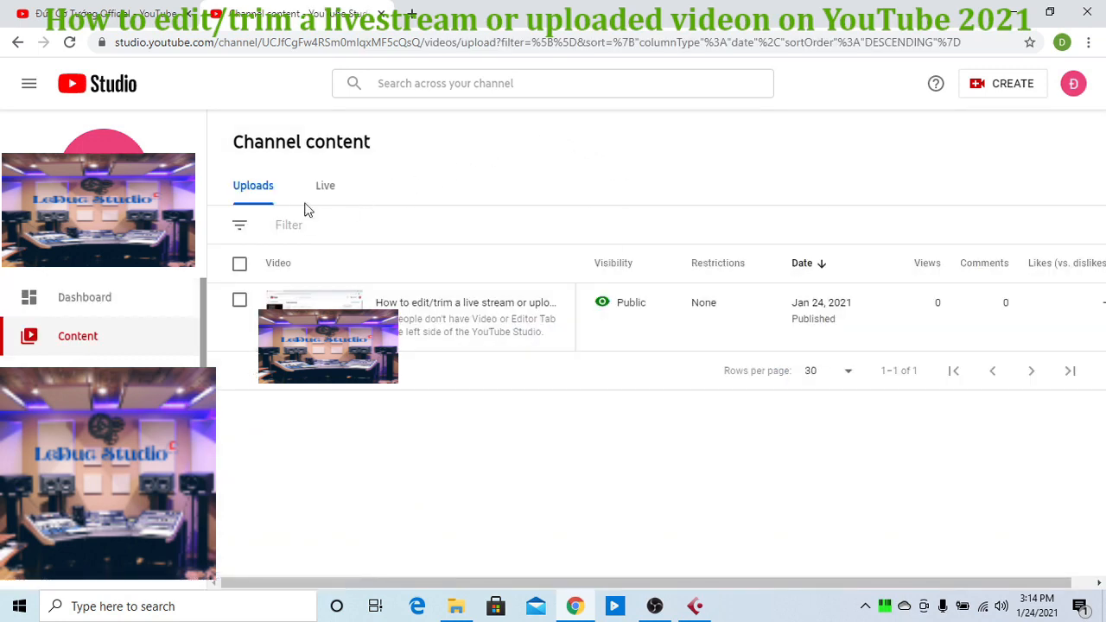
{"action": "mouse_move", "coordinate": [346, 206]}
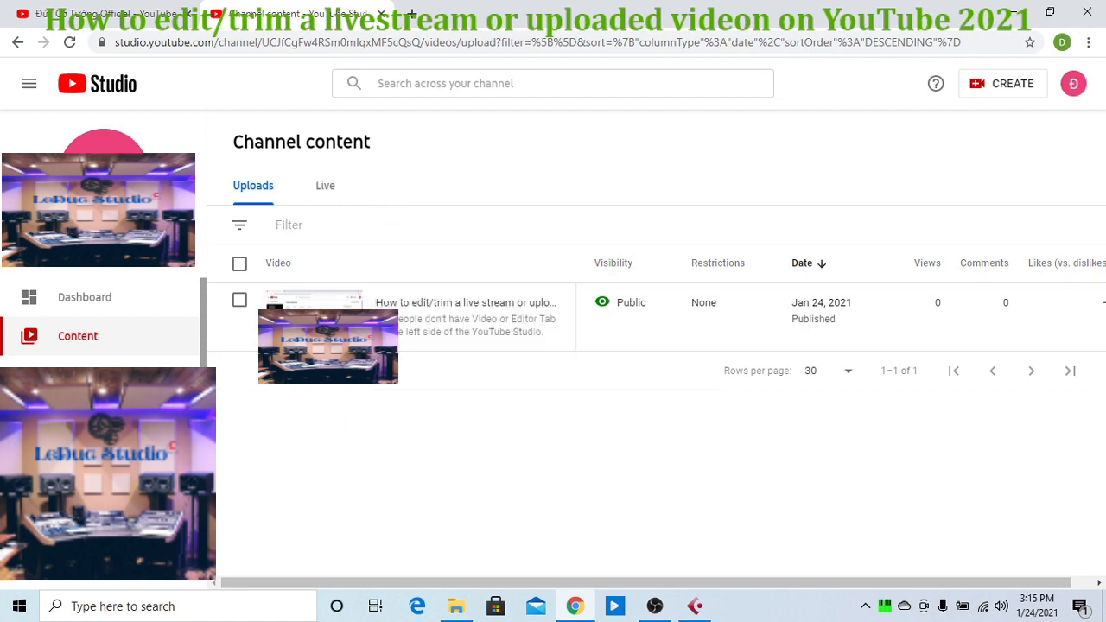
{"action": "left_click", "coordinate": [325, 186]}
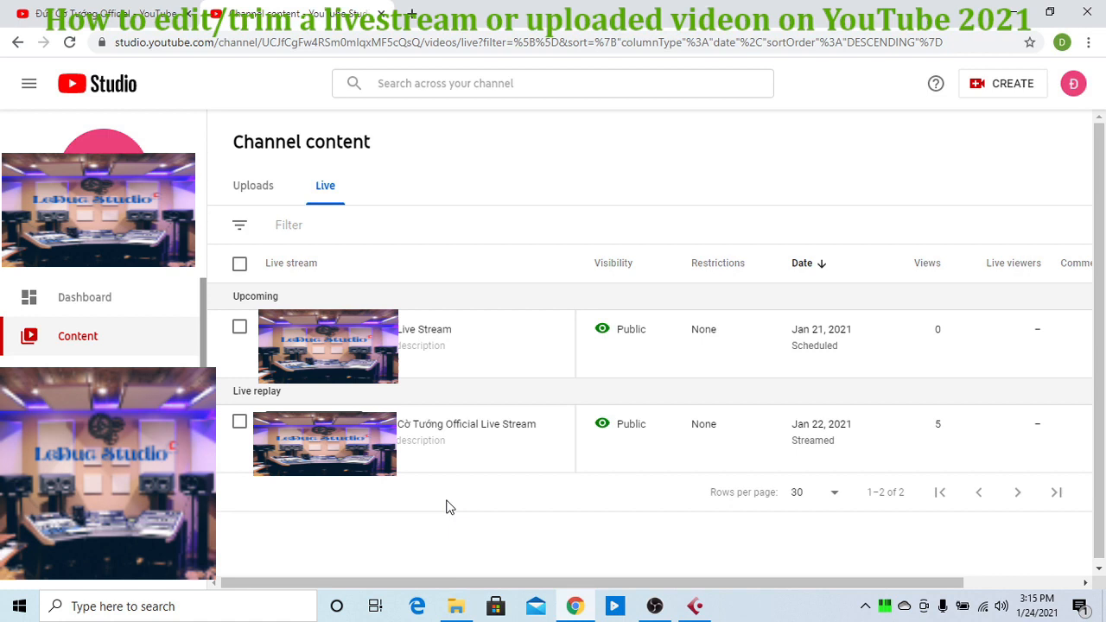
{"action": "mouse_move", "coordinate": [446, 508]}
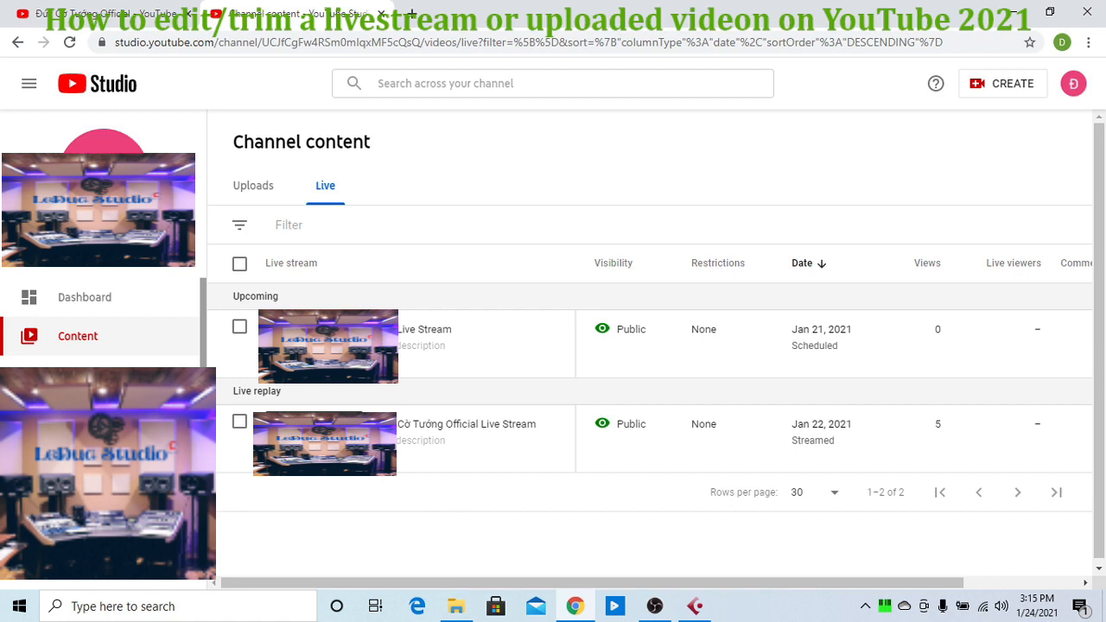
{"action": "left_click", "coordinate": [252, 185]}
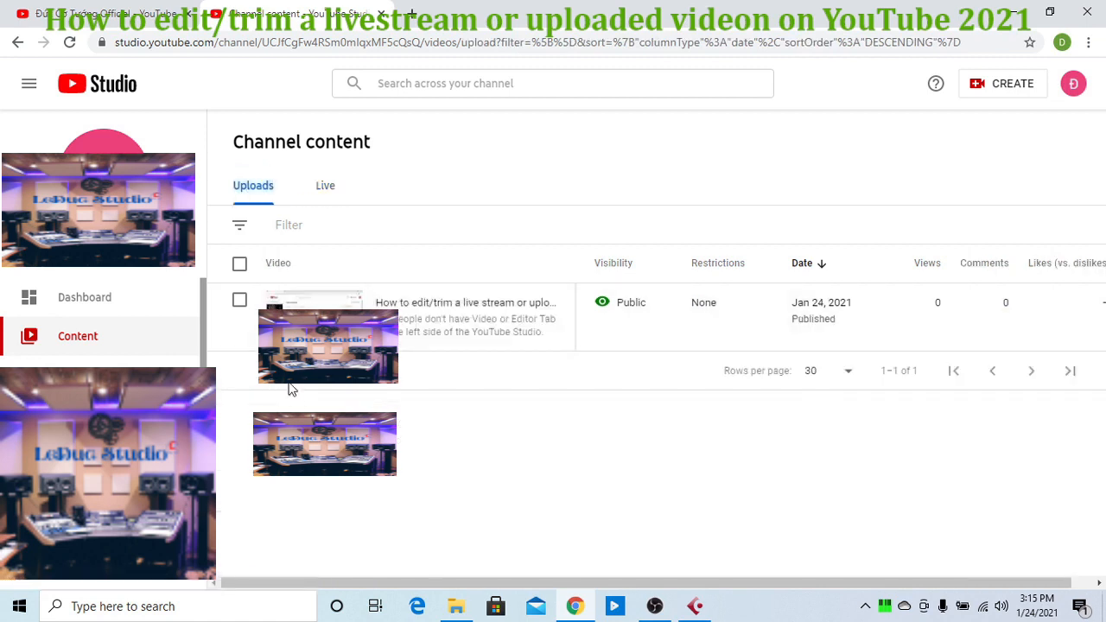
{"action": "mouse_move", "coordinate": [324, 191]}
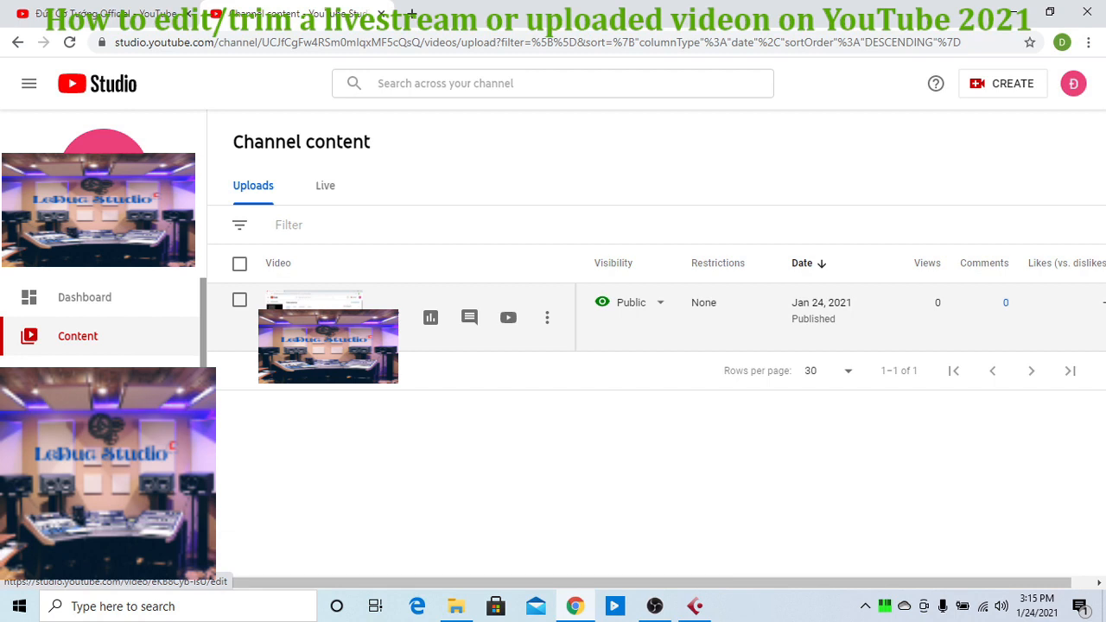
{"action": "mouse_move", "coordinate": [431, 318]}
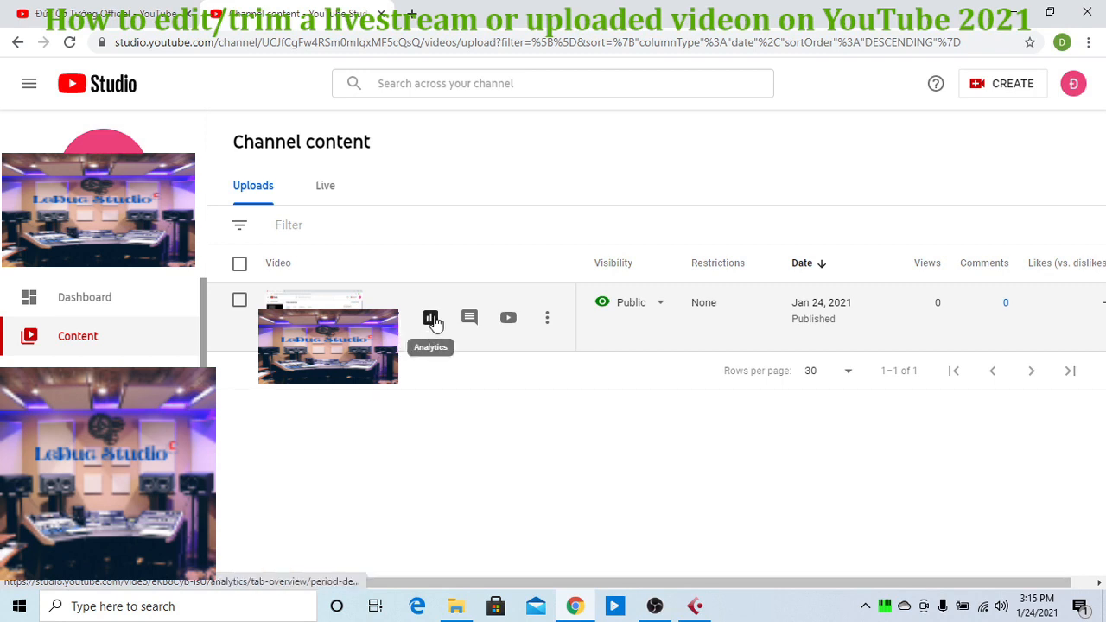
Step: Open the uploaded video's analytics page and reach its video editor
{"action": "left_click", "coordinate": [430, 318]}
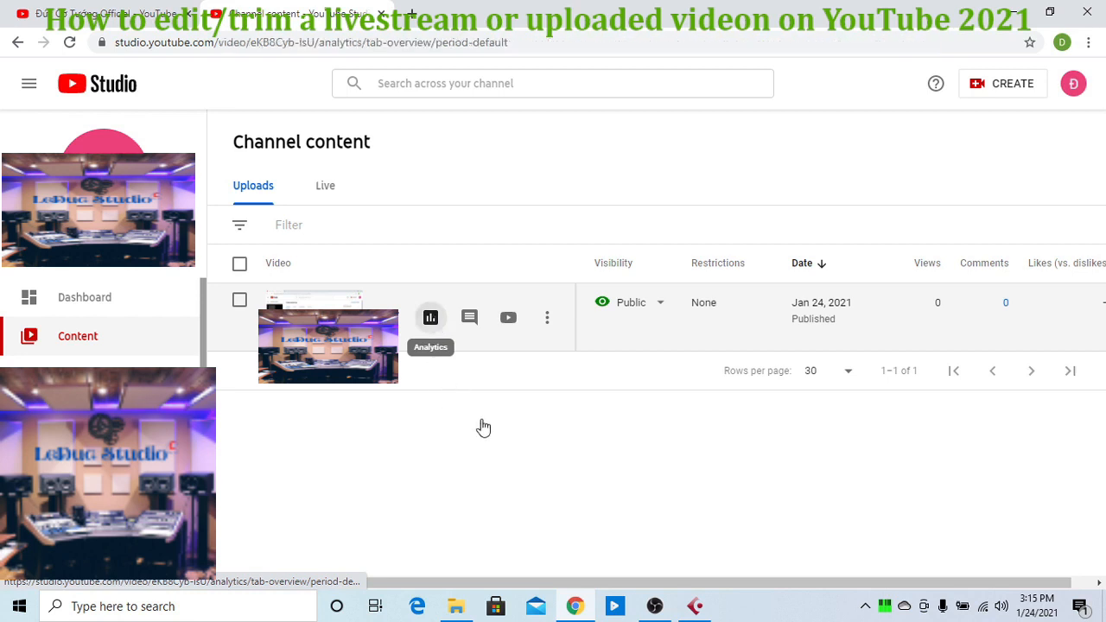
{"action": "left_click", "coordinate": [430, 317]}
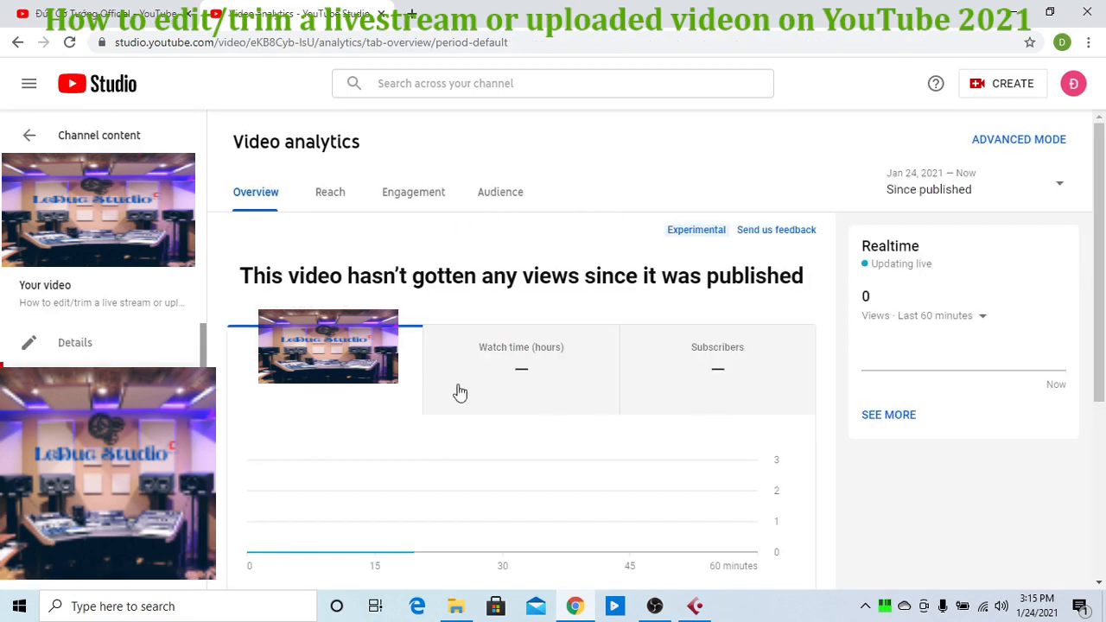
{"action": "mouse_move", "coordinate": [538, 445]}
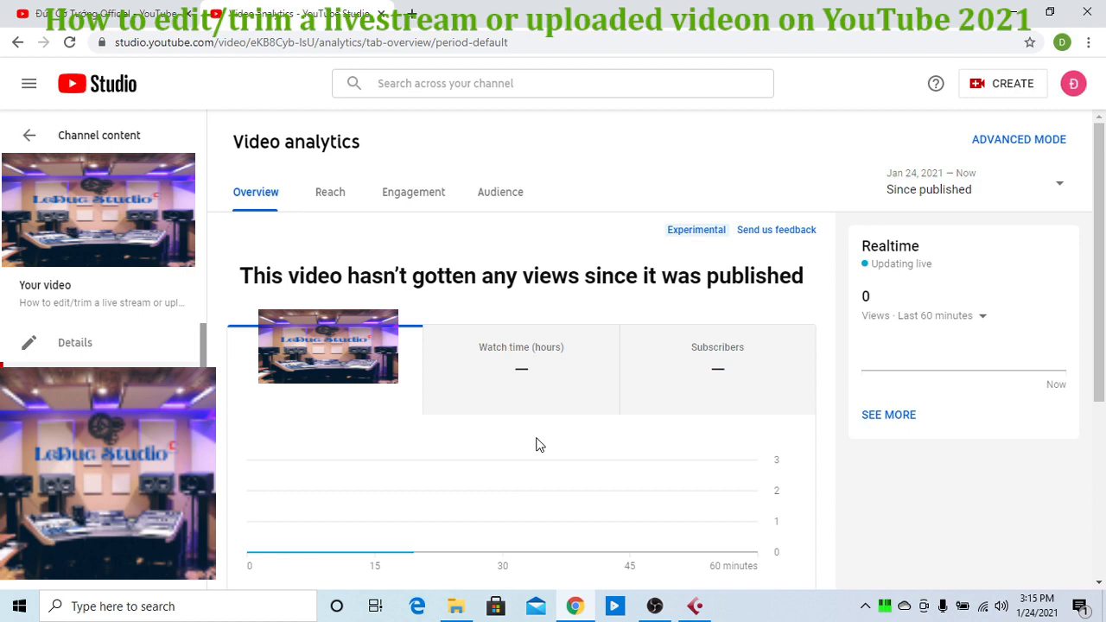
{"action": "scroll", "scroll_direction": "down", "scroll_amount": 3}
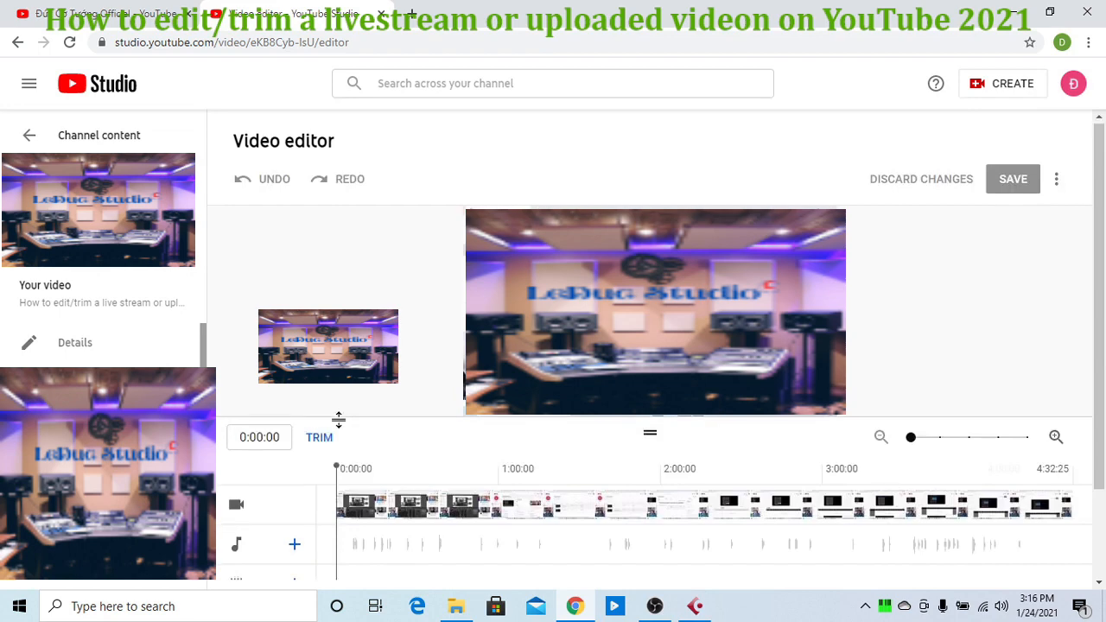
Step: Start a trim, zoom into the timeline, and set the start to about 0:06:00
{"action": "scroll", "scroll_direction": "down", "scroll_amount": 3}
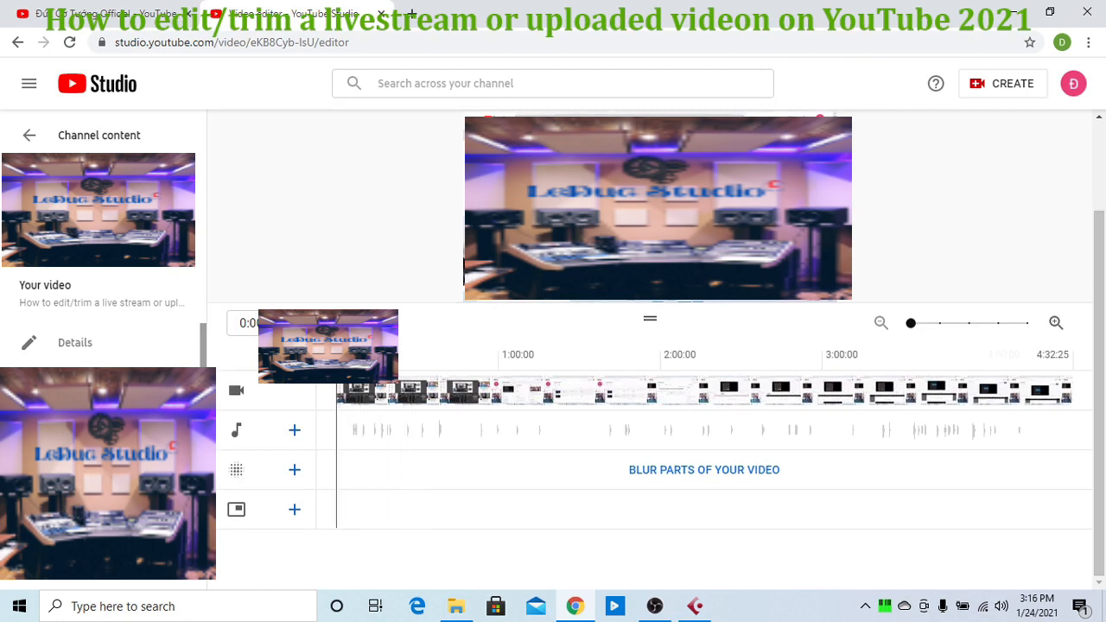
{"action": "left_click", "coordinate": [704, 470]}
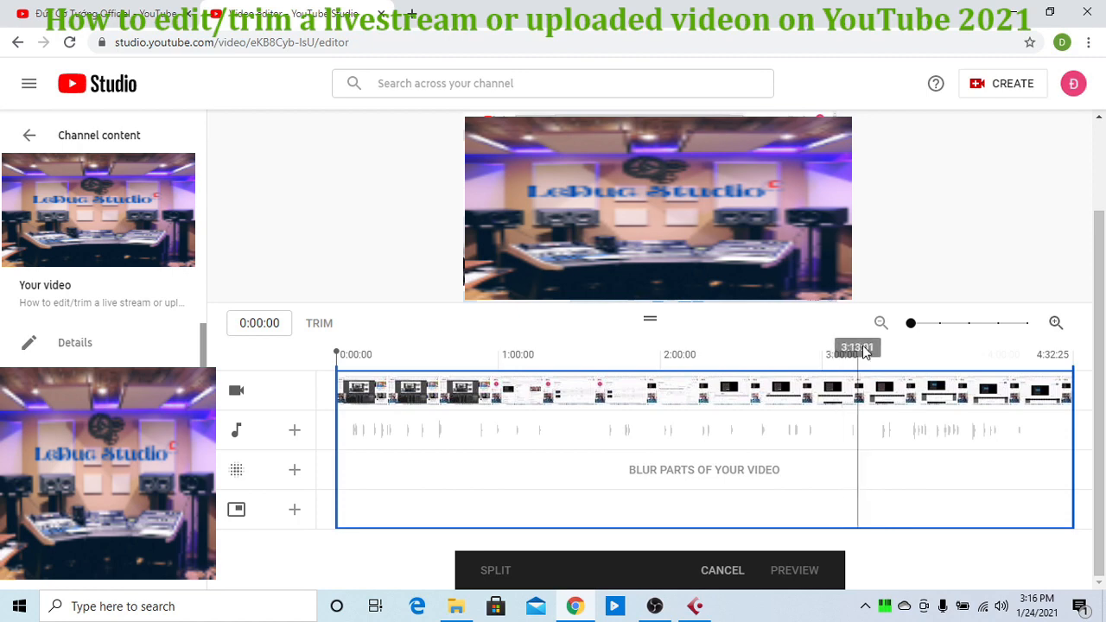
{"action": "left_click_drag", "start_coordinate": [857, 354], "coordinate": [362, 354]}
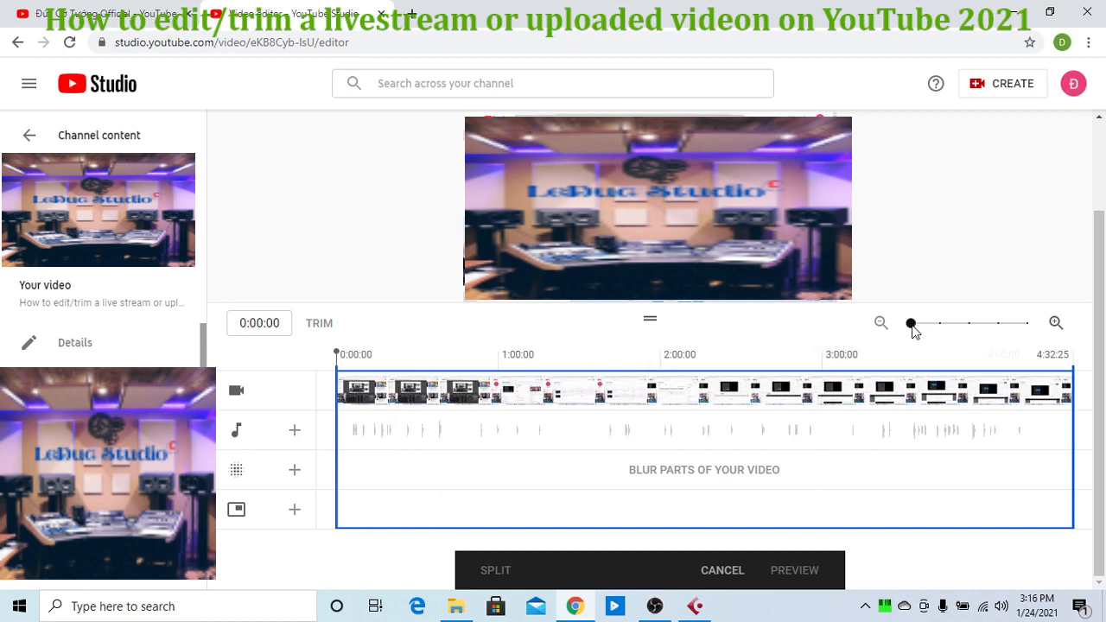
{"action": "left_click_drag", "start_coordinate": [910, 322], "coordinate": [970, 323]}
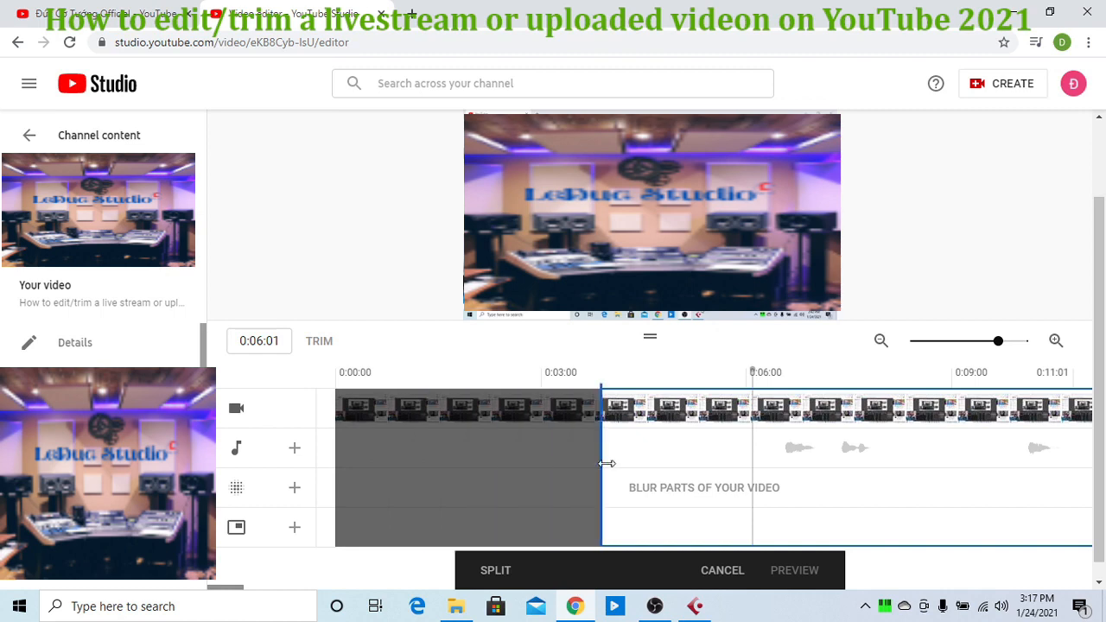
{"action": "left_click_drag", "start_coordinate": [606, 464], "coordinate": [755, 459]}
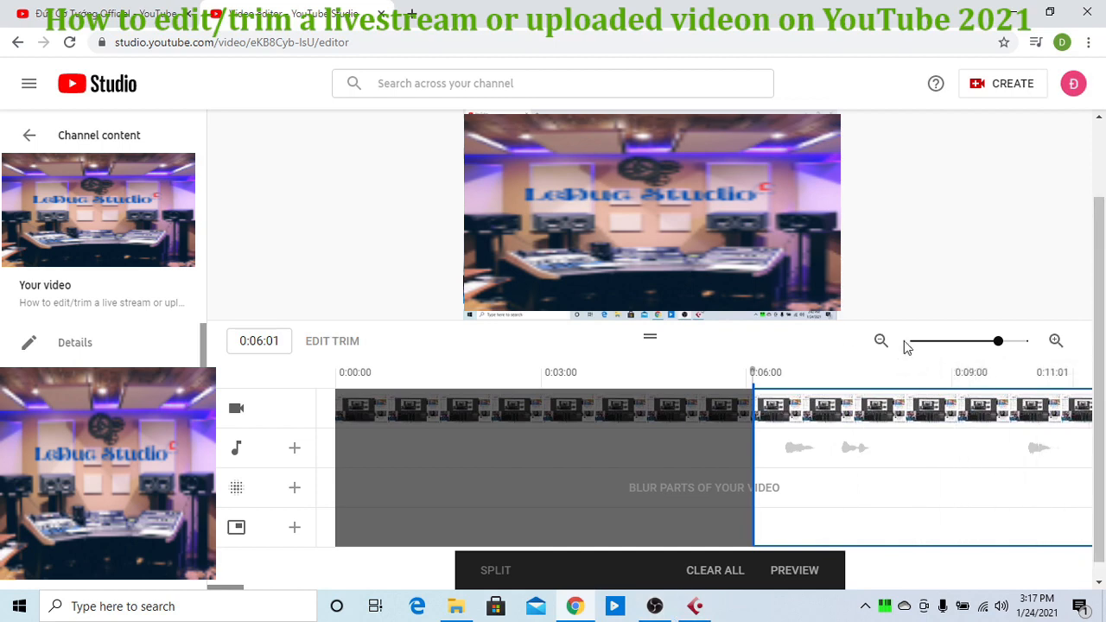
{"action": "mouse_move", "coordinate": [881, 341]}
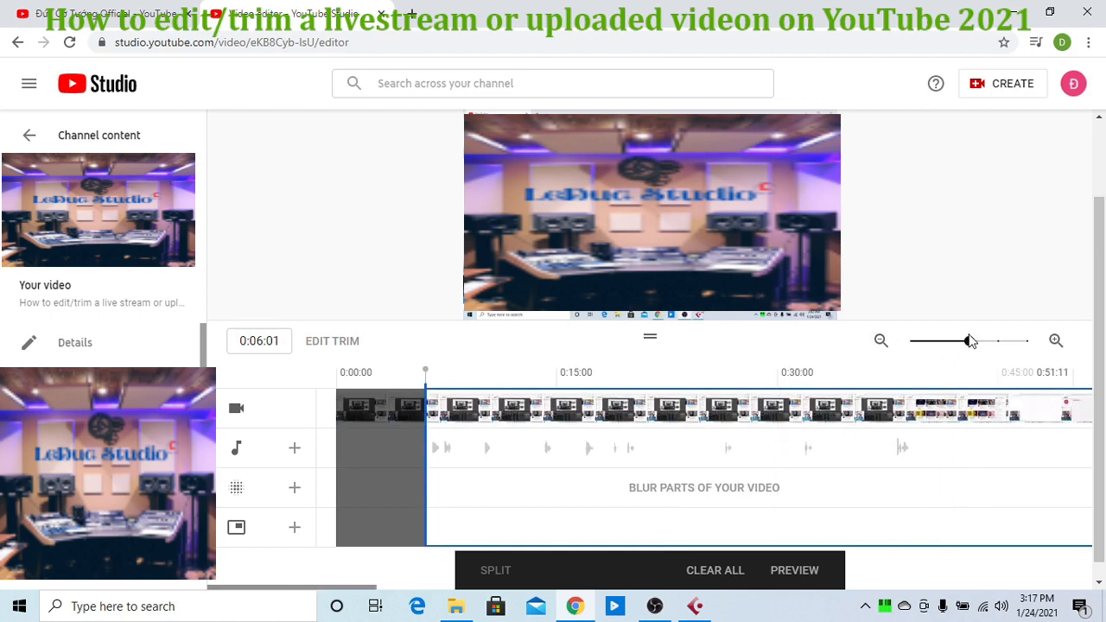
Step: Zoom out, preview playback, and pull the trim end back to about 4:11:09
{"action": "left_click_drag", "start_coordinate": [968, 341], "coordinate": [910, 340]}
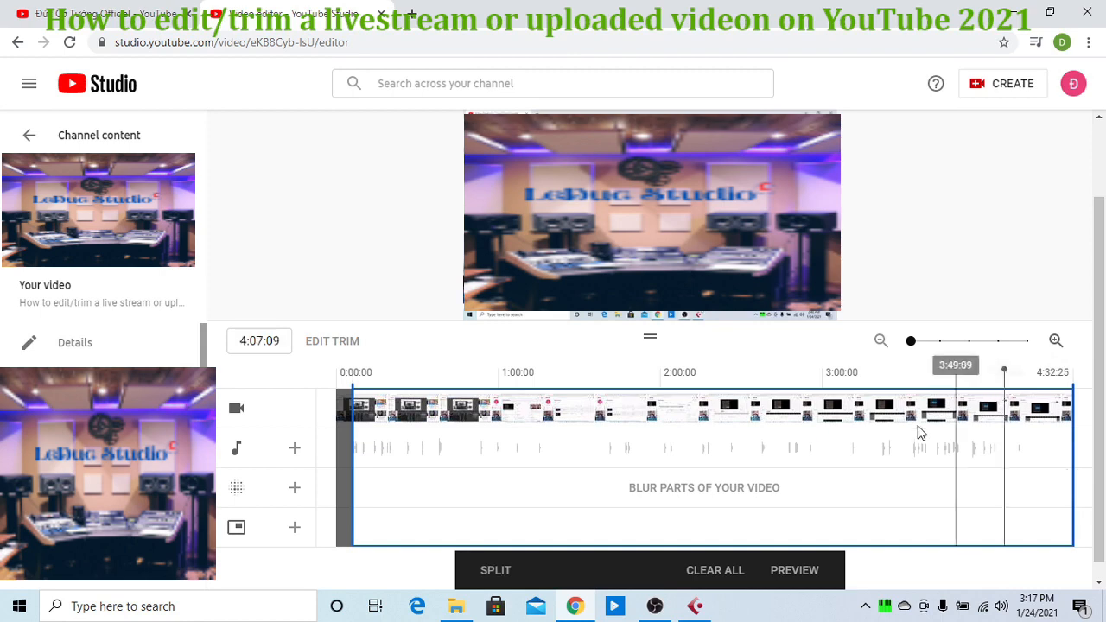
{"action": "mouse_move", "coordinate": [491, 312]}
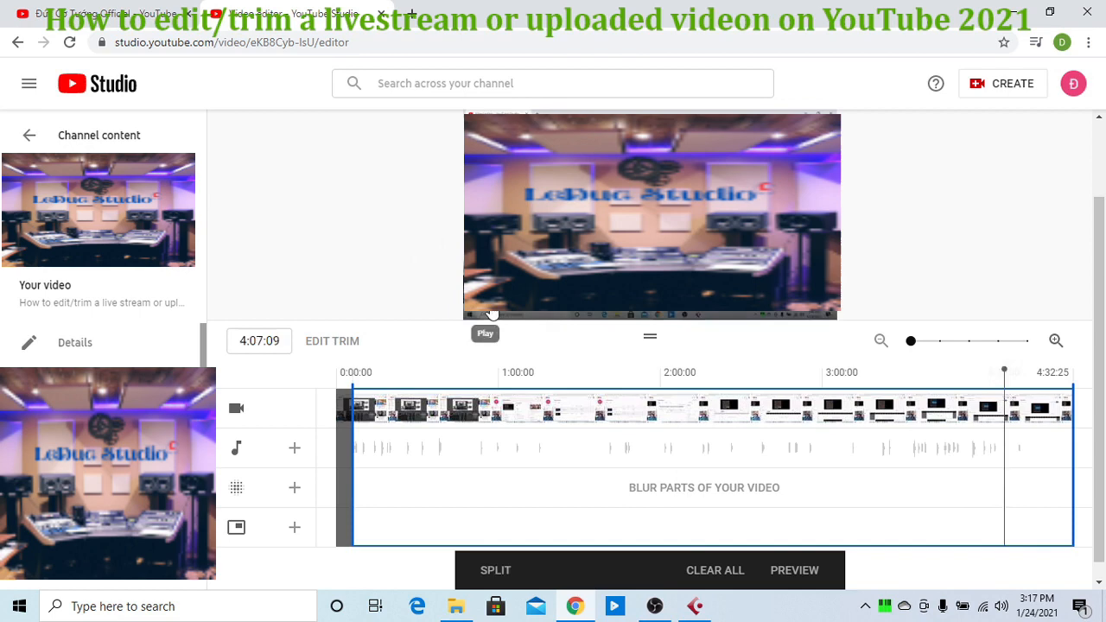
{"action": "left_click", "coordinate": [492, 312]}
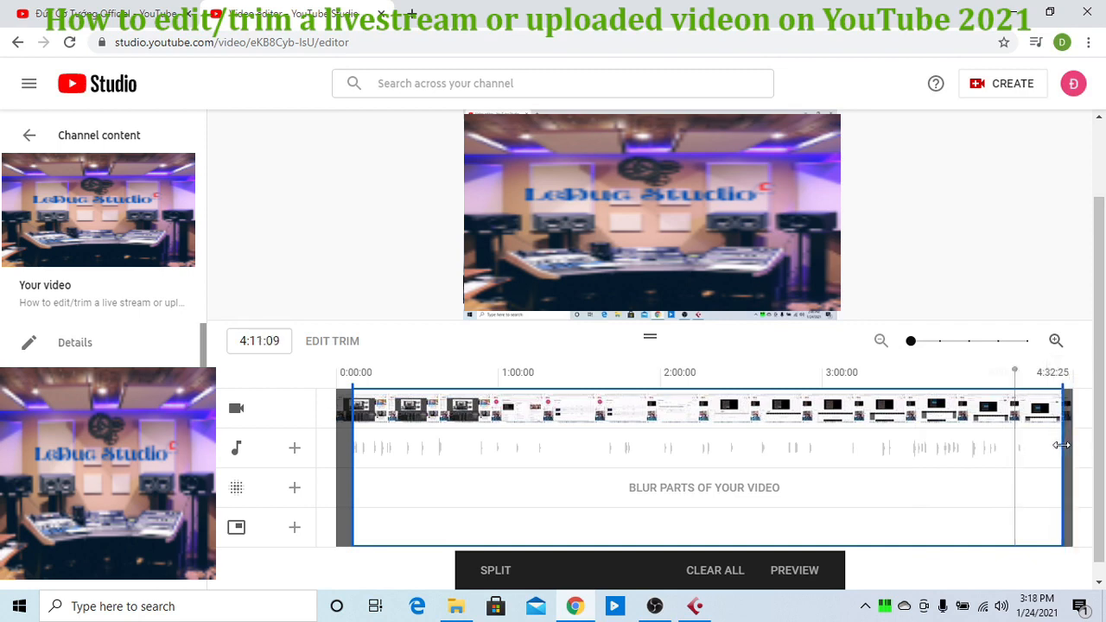
{"action": "left_click_drag", "start_coordinate": [1063, 446], "coordinate": [1017, 445]}
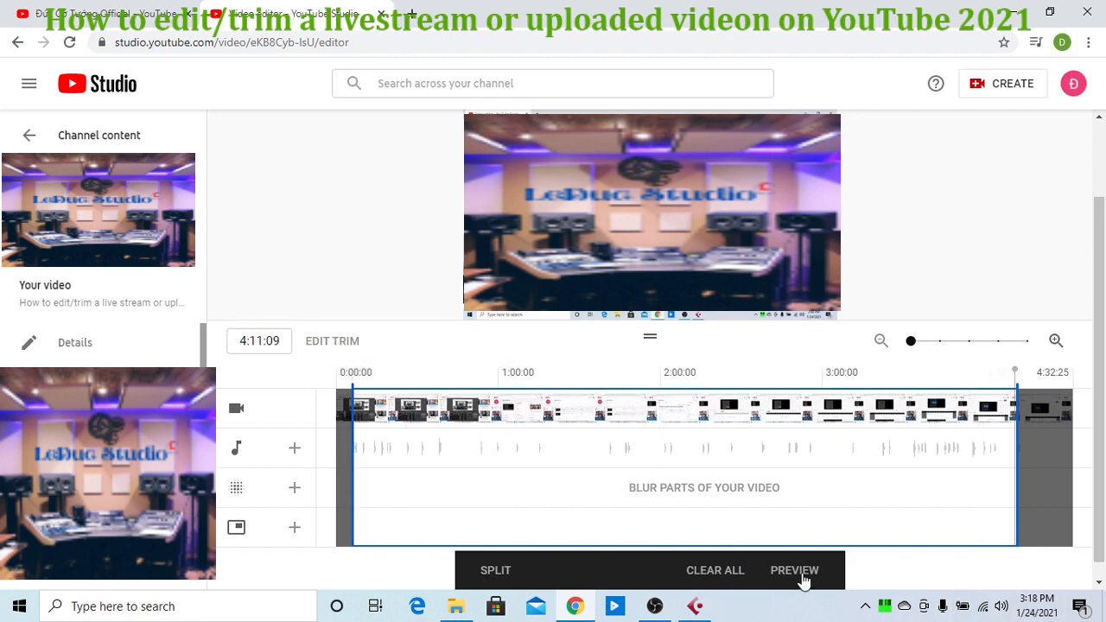
{"action": "mouse_move", "coordinate": [797, 582]}
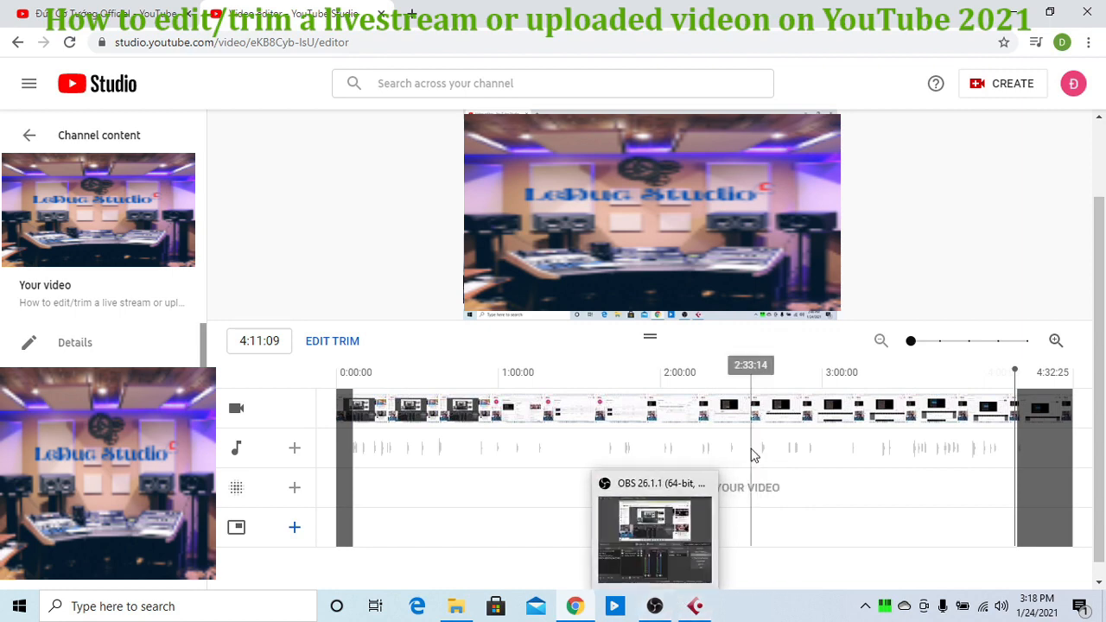
{"action": "left_click_drag", "start_coordinate": [752, 370], "coordinate": [977, 370]}
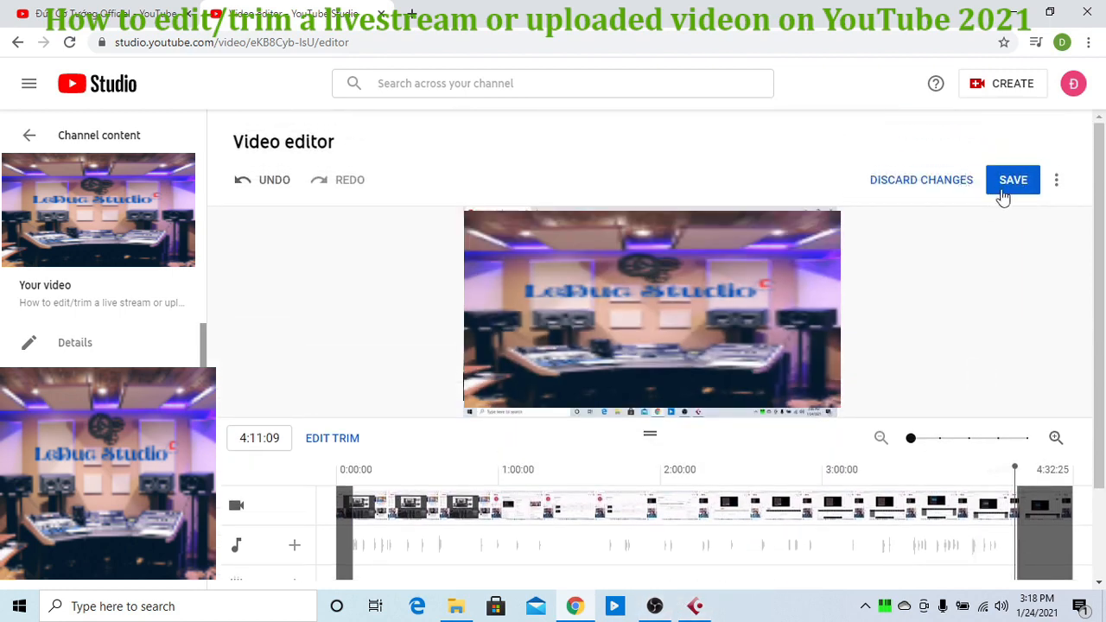
{"action": "mouse_move", "coordinate": [330, 455]}
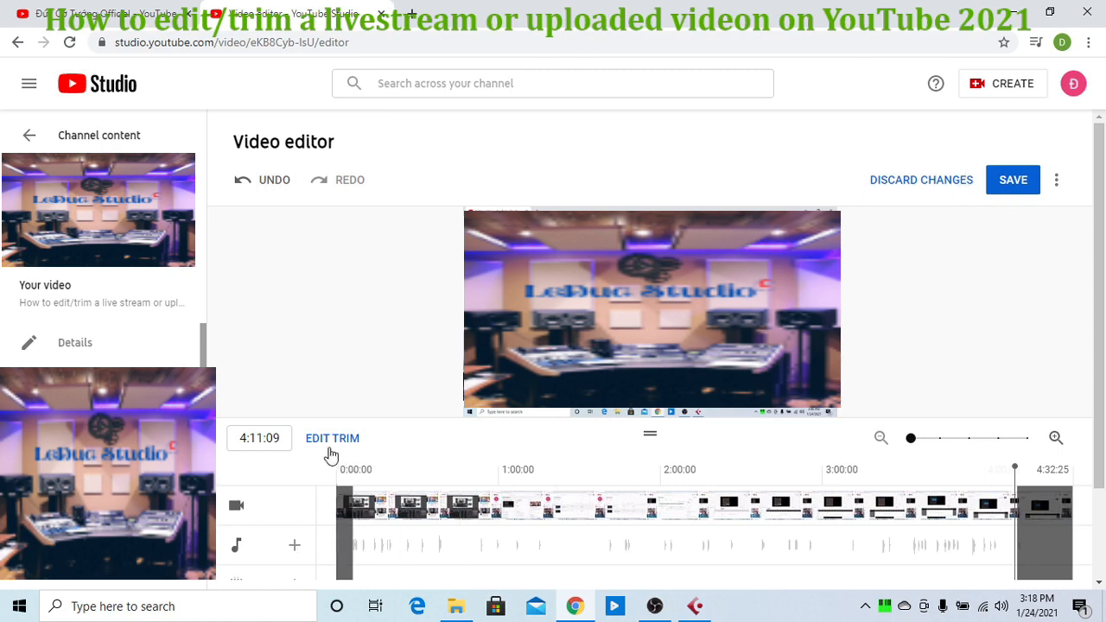
{"action": "mouse_move", "coordinate": [328, 456]}
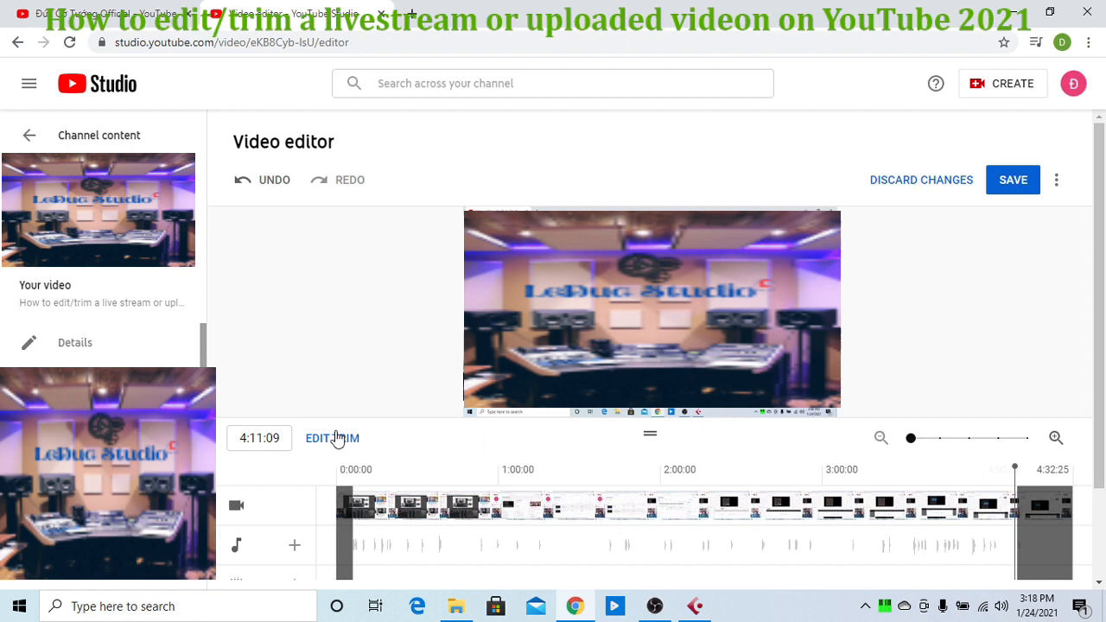
Step: Reopen EDIT TRIM to move the end point to about 2:25:16
{"action": "left_click", "coordinate": [843, 505]}
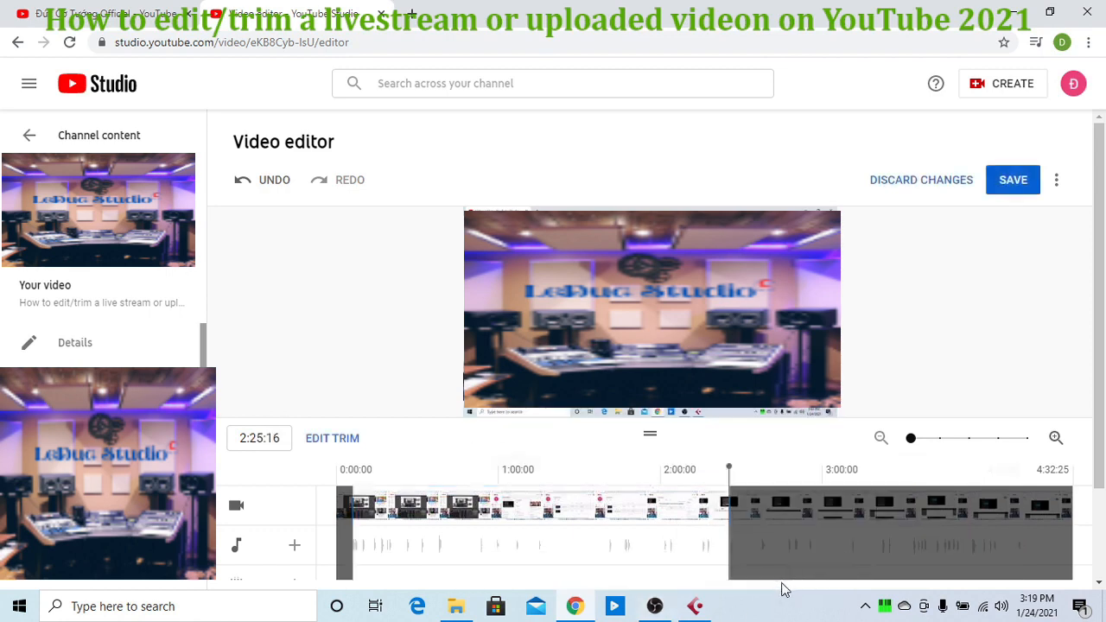
Step: Save the trimmed video and confirm in the Save changes dialog
{"action": "left_click", "coordinate": [1012, 180]}
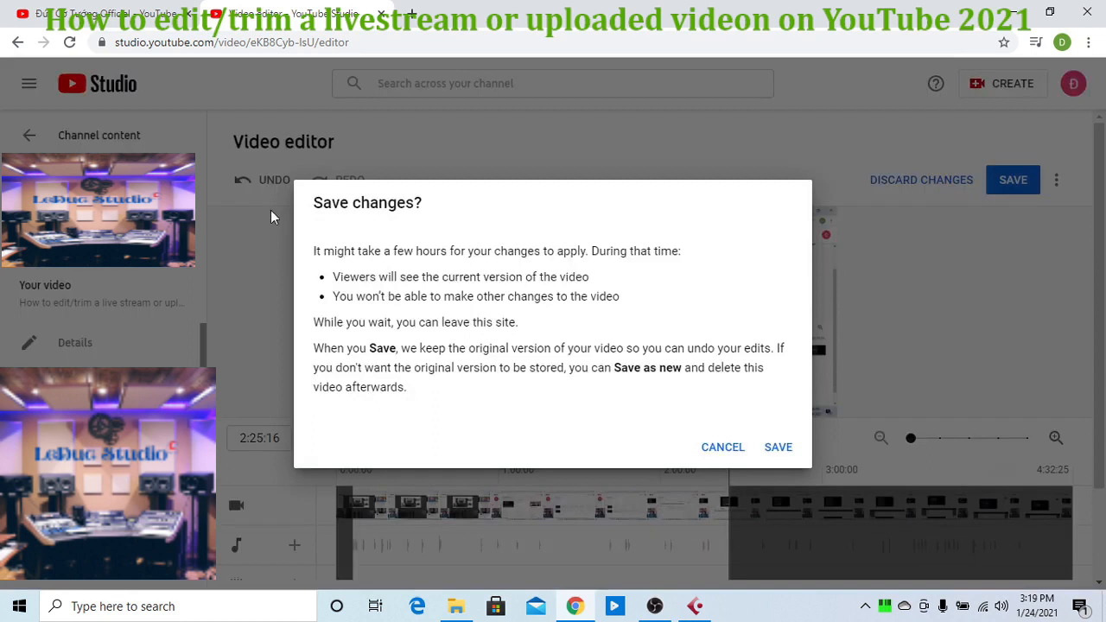
{"action": "mouse_move", "coordinate": [608, 422]}
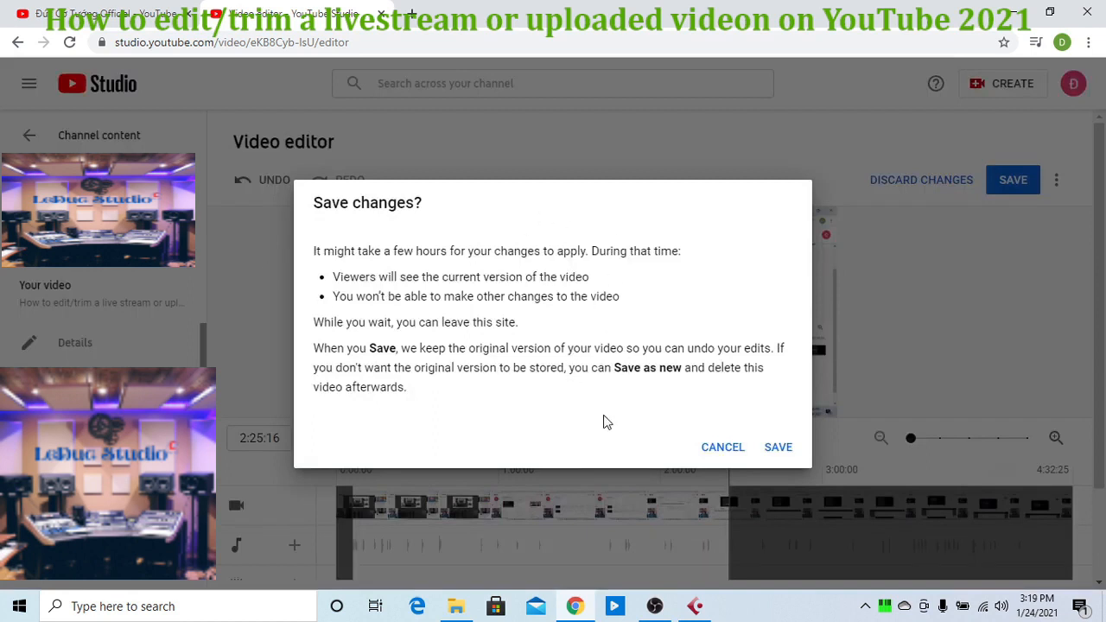
{"action": "mouse_move", "coordinate": [716, 448]}
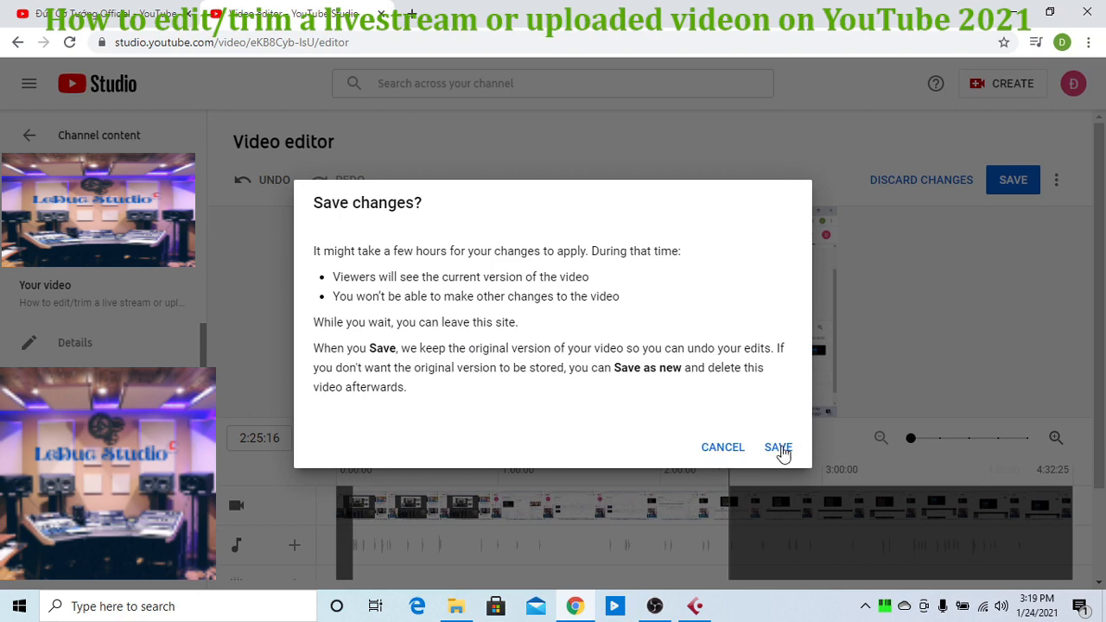
{"action": "left_click", "coordinate": [777, 447]}
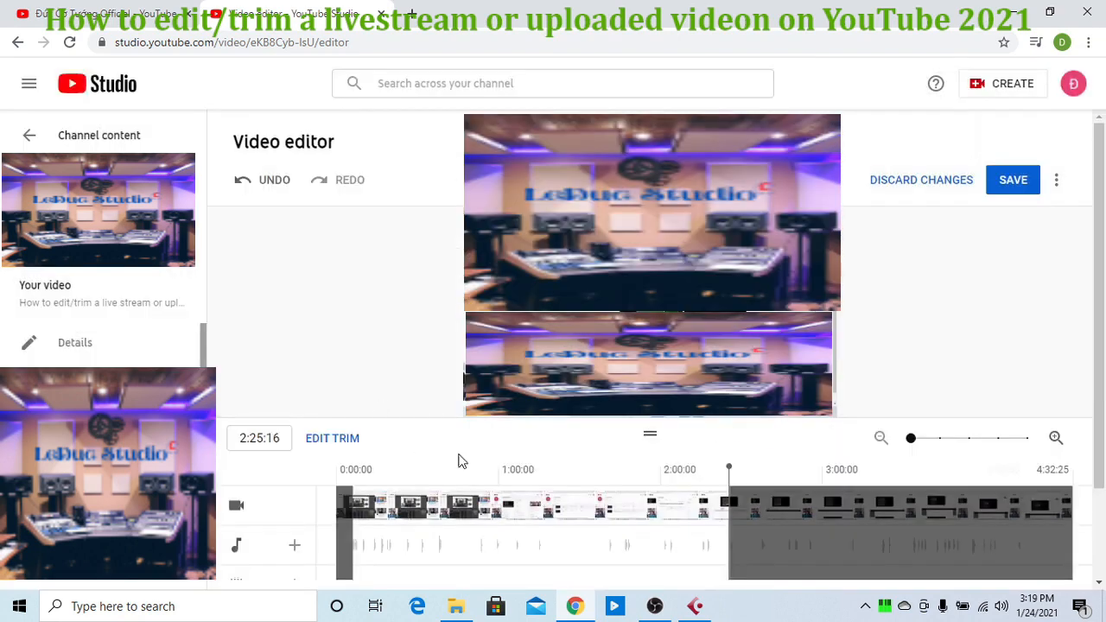
{"action": "mouse_move", "coordinate": [484, 480]}
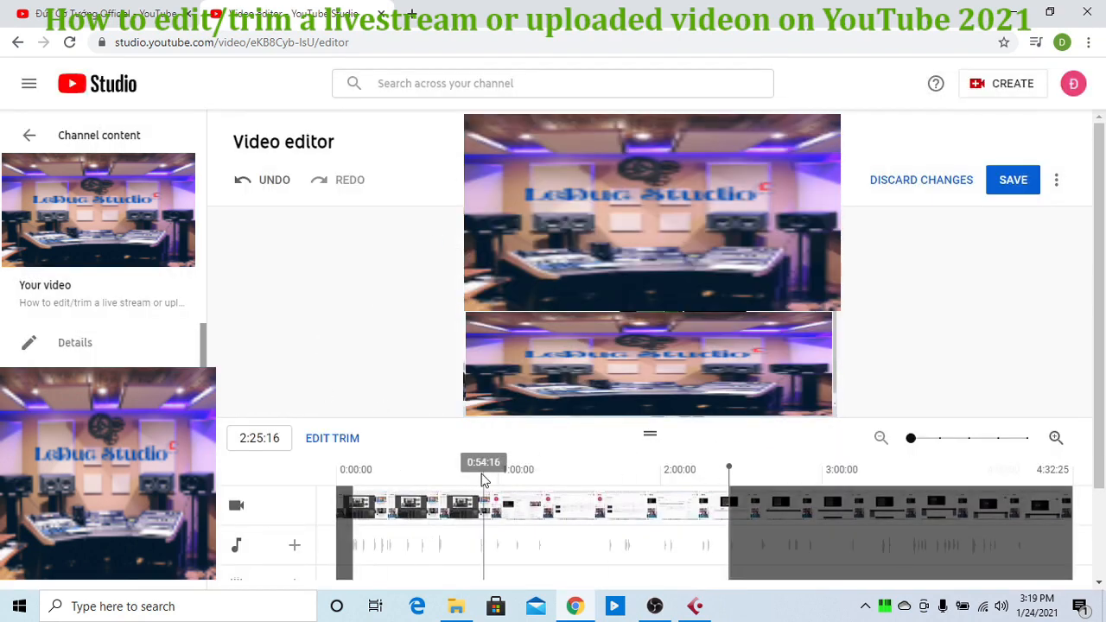
{"action": "mouse_move", "coordinate": [423, 400]}
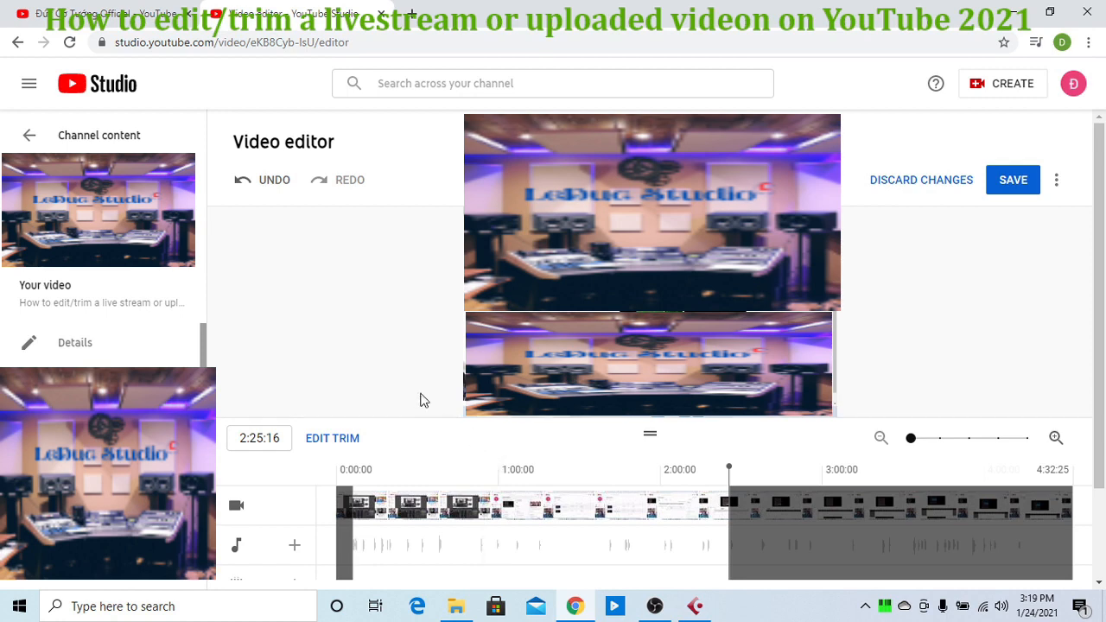
{"action": "mouse_move", "coordinate": [288, 248]}
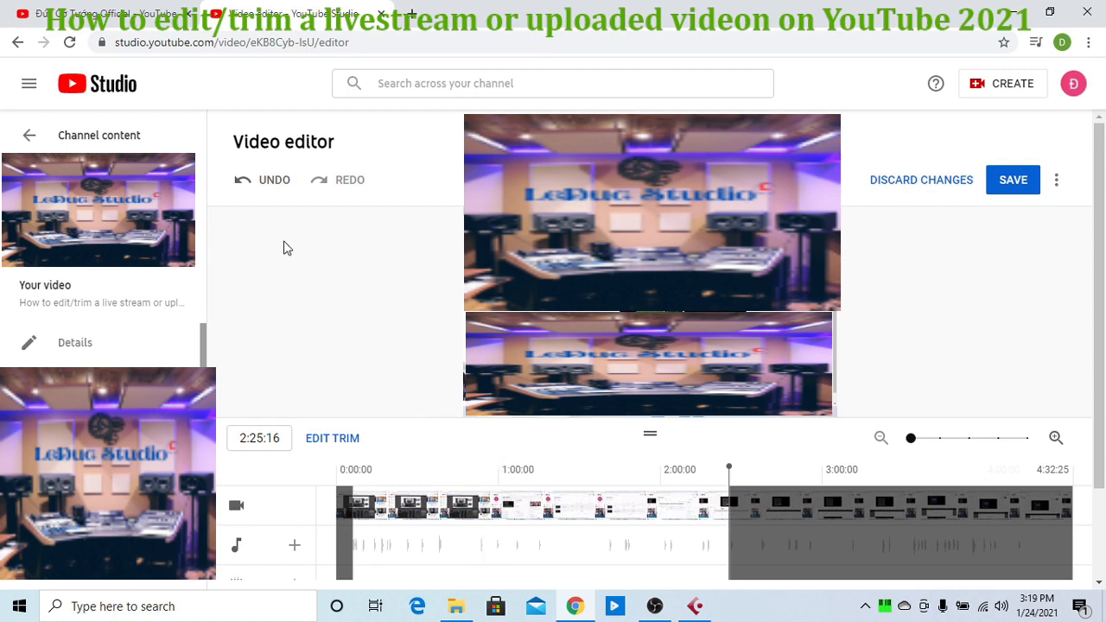
{"action": "left_click", "coordinate": [332, 438]}
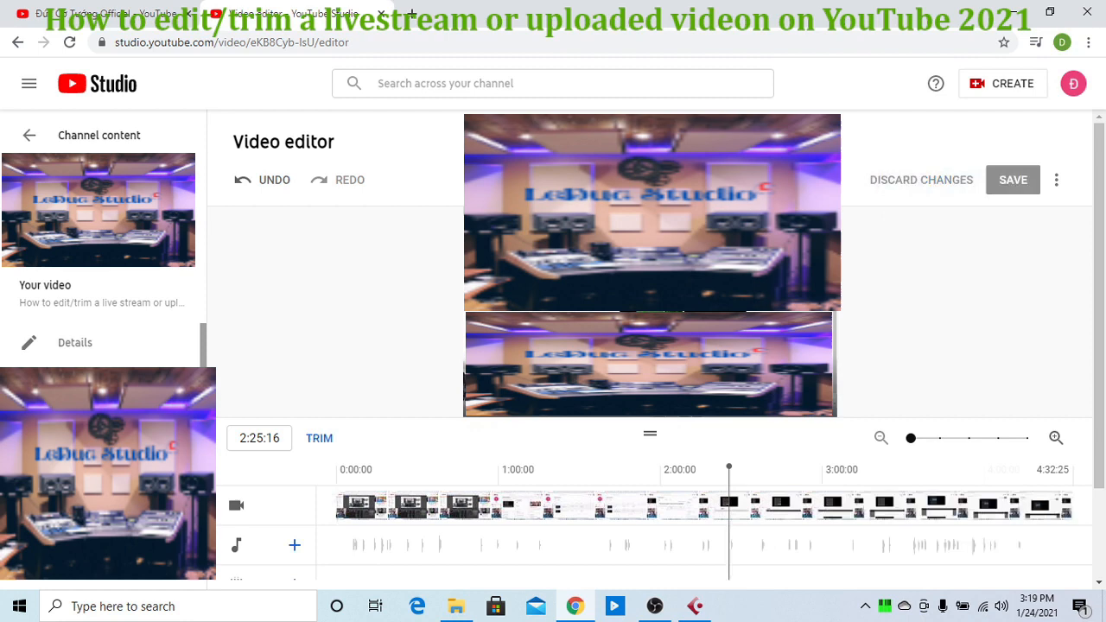
{"action": "mouse_move", "coordinate": [324, 296]}
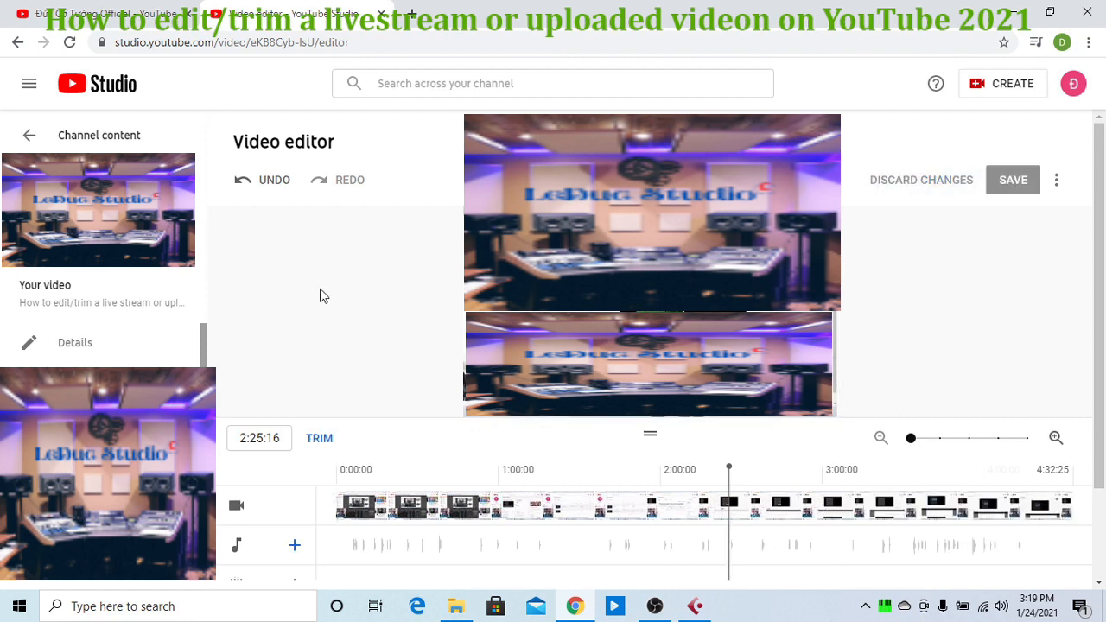
{"action": "mouse_move", "coordinate": [254, 258]}
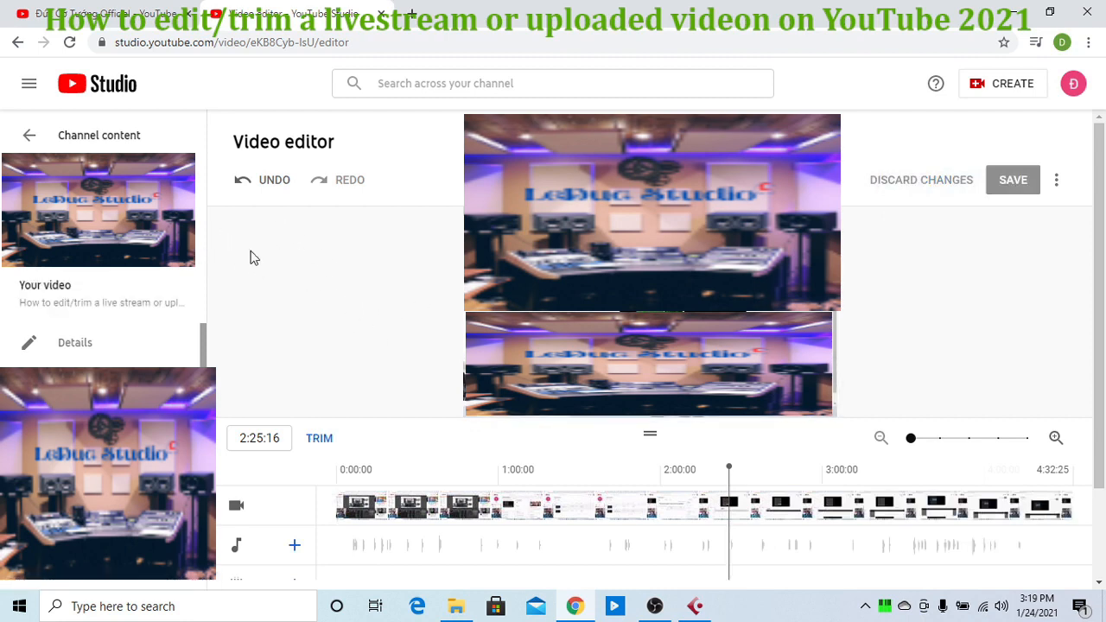
{"action": "mouse_move", "coordinate": [328, 377]}
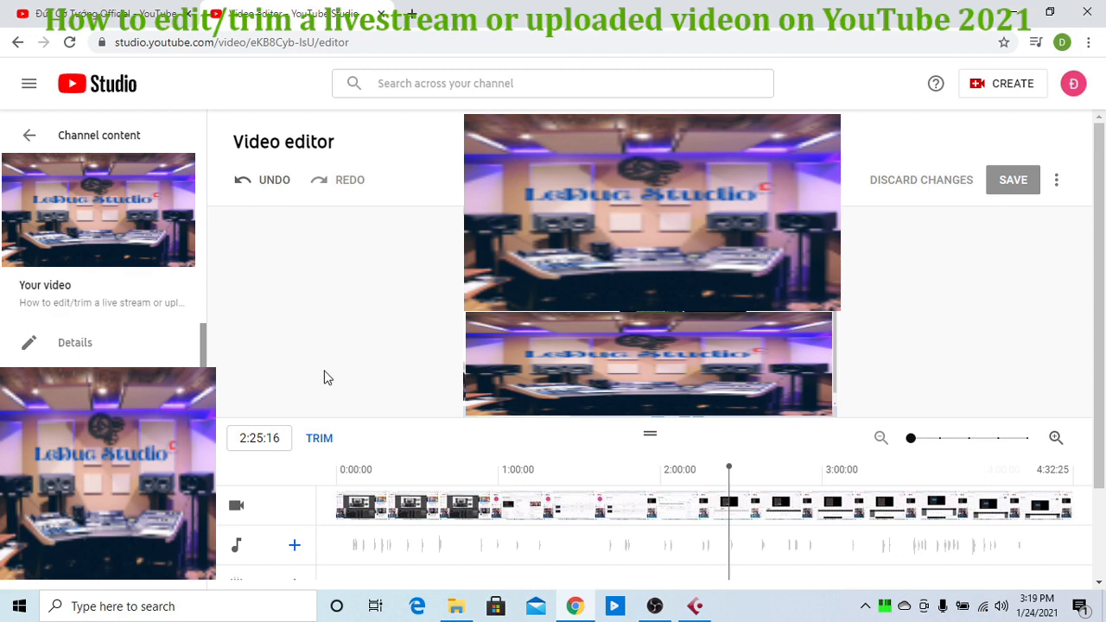